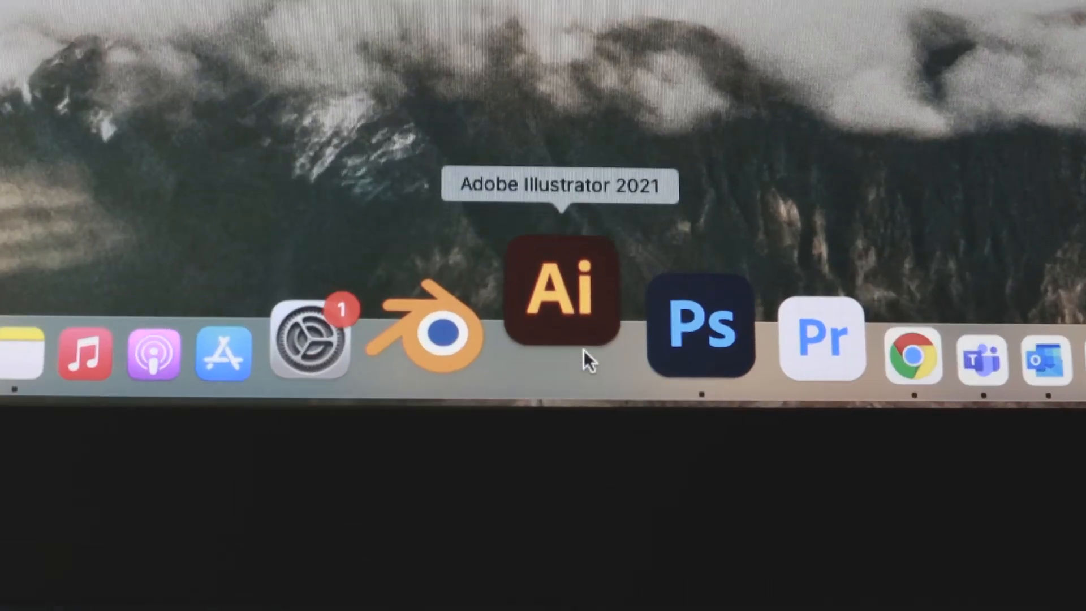
Step: Bring Photoshop with the candy tin photo to the front from the Dock
{"action": "left_click", "coordinate": [699, 327]}
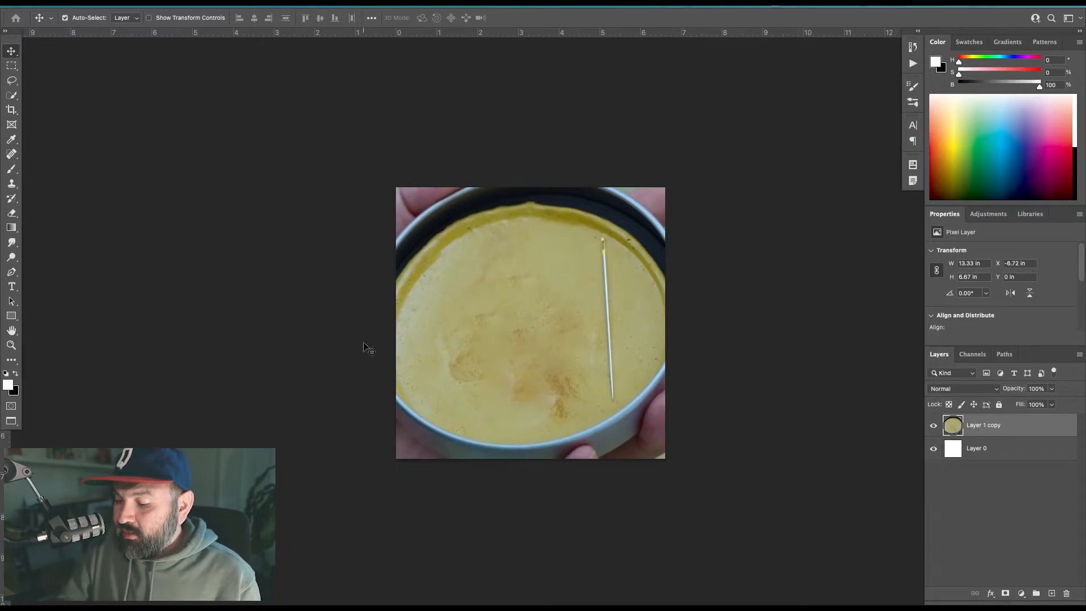
{"action": "mouse_move", "coordinate": [518, 388]}
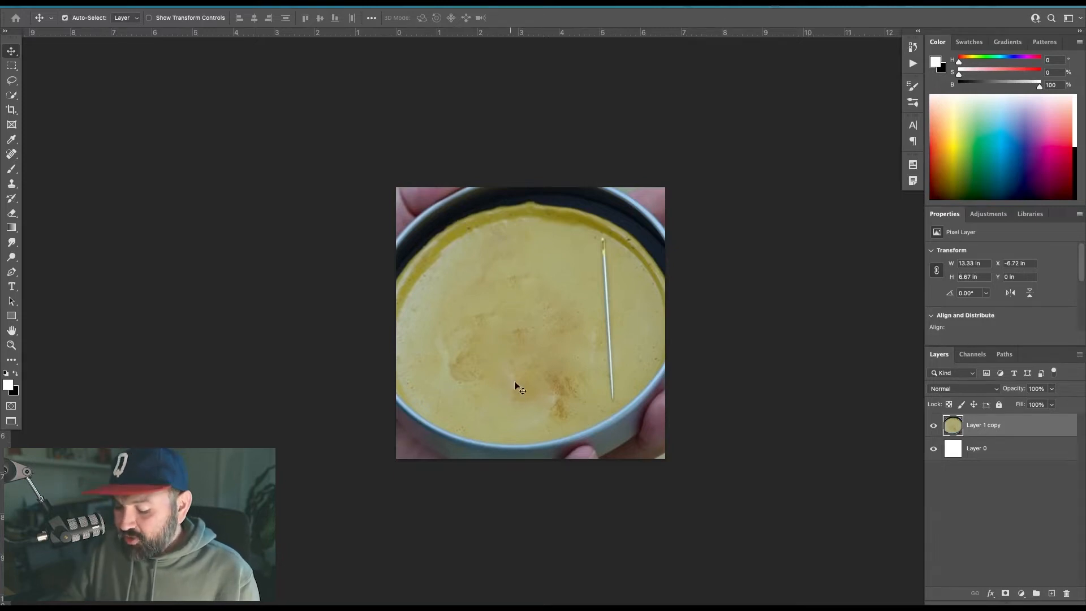
{"action": "mouse_move", "coordinate": [751, 457]}
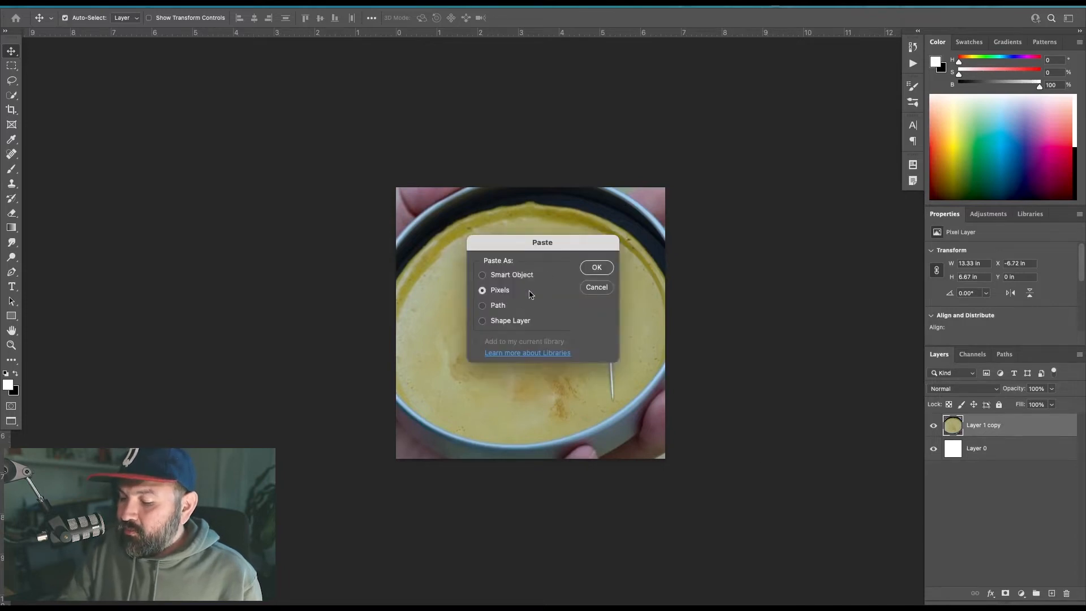
Step: Paste the skull line art as pixels and commit its size and position over the candy
{"action": "left_click", "coordinate": [595, 267]}
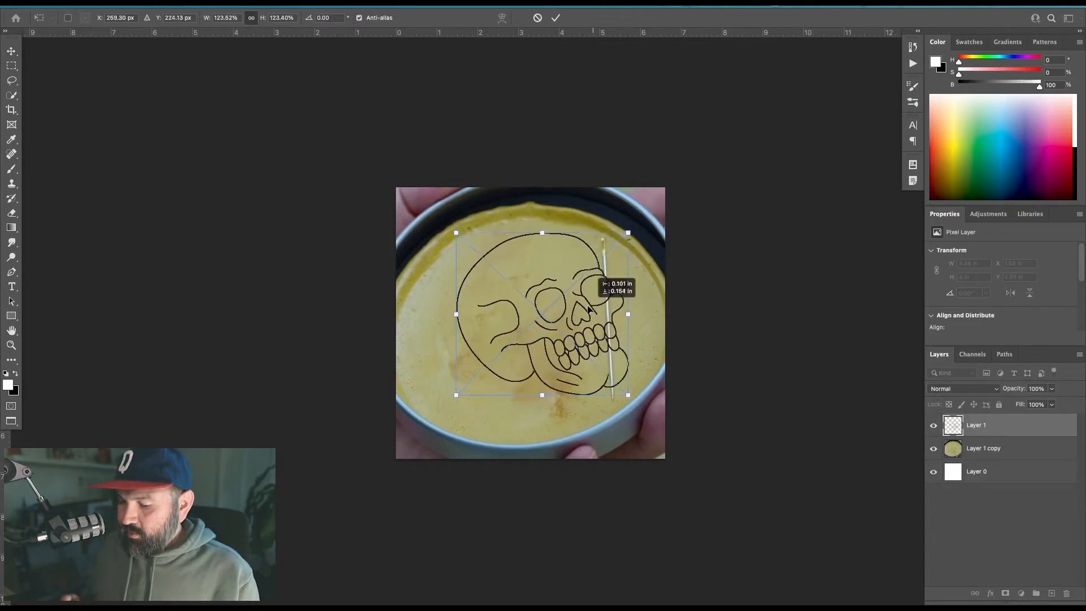
{"action": "left_click", "coordinate": [555, 17]}
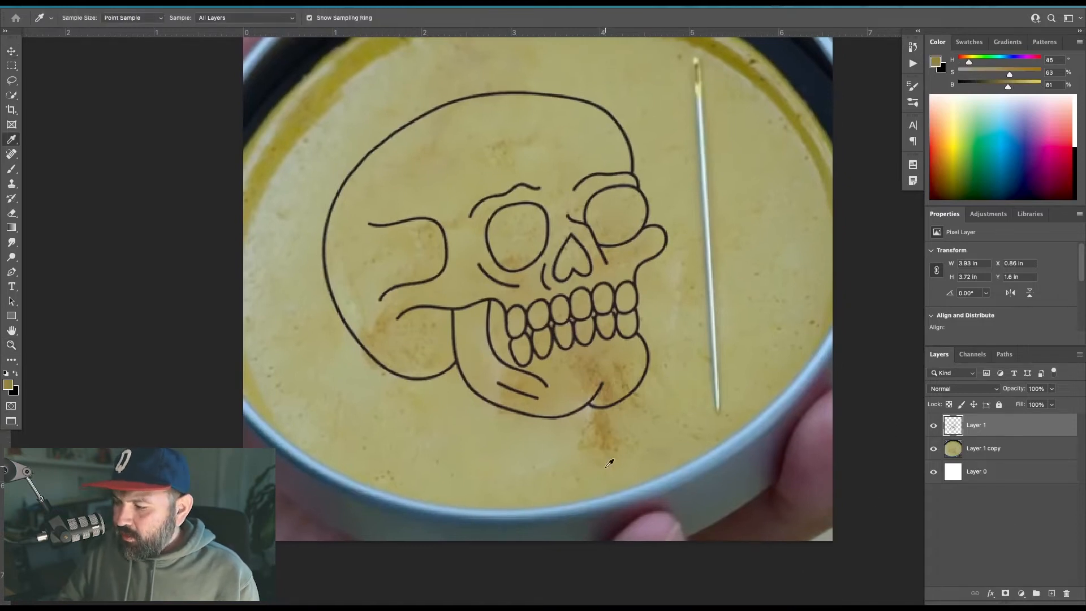
{"action": "mouse_move", "coordinate": [733, 387]}
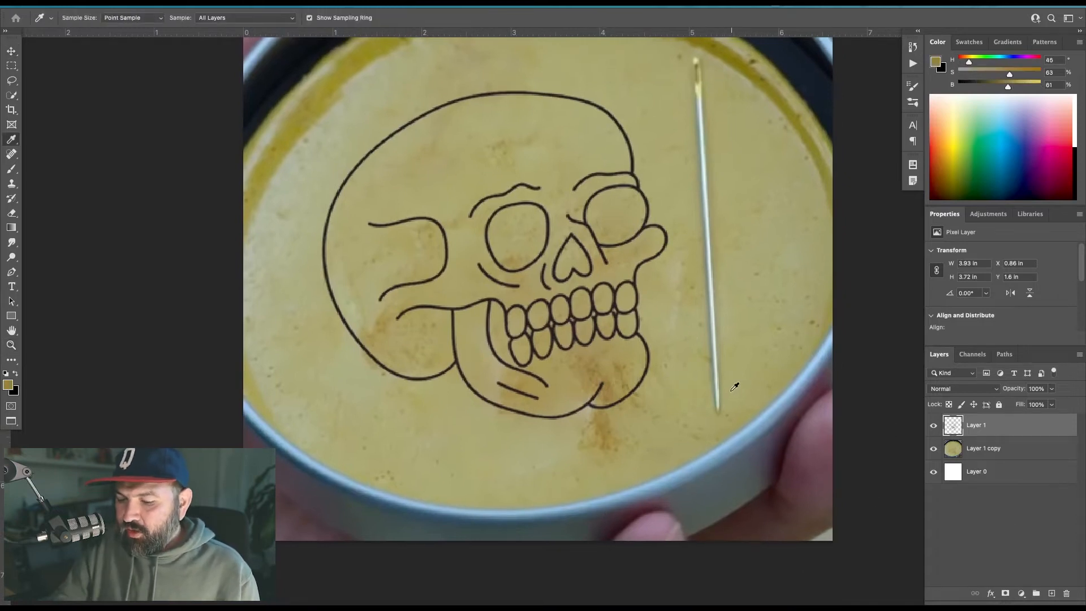
Step: Fill the skull lines with the sampled candy tan and darken them with Lightness -30
{"action": "left_click", "coordinate": [518, 372]}
{"action": "type", "text": "-30"}
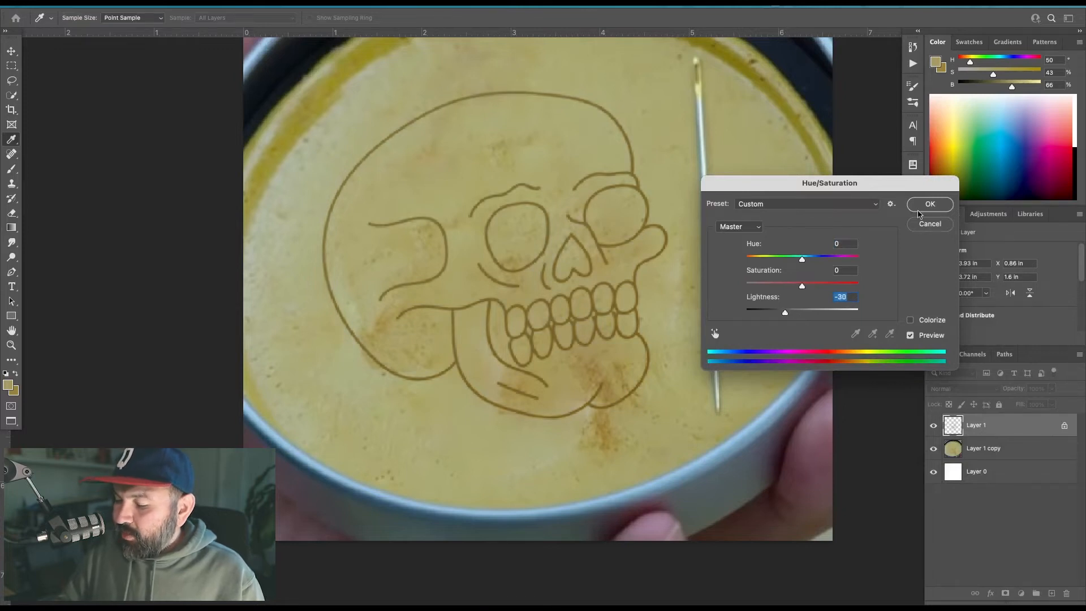
{"action": "left_click", "coordinate": [930, 203]}
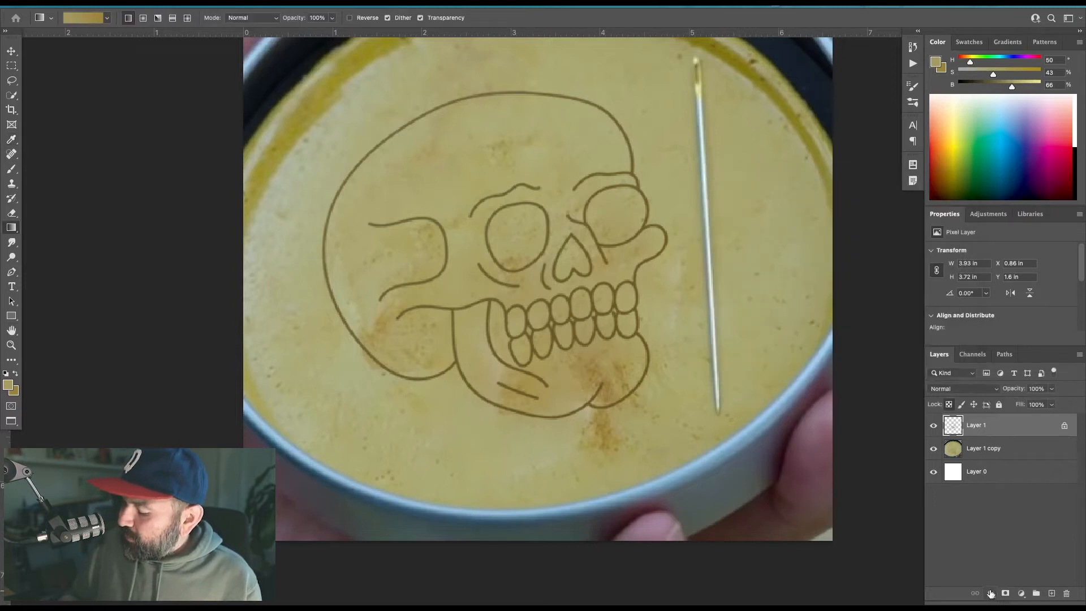
Step: Add a Bevel & Emboss layer effect: Style Emboss, Depth 251, Size 6, Soften 3
{"action": "left_click", "coordinate": [991, 593]}
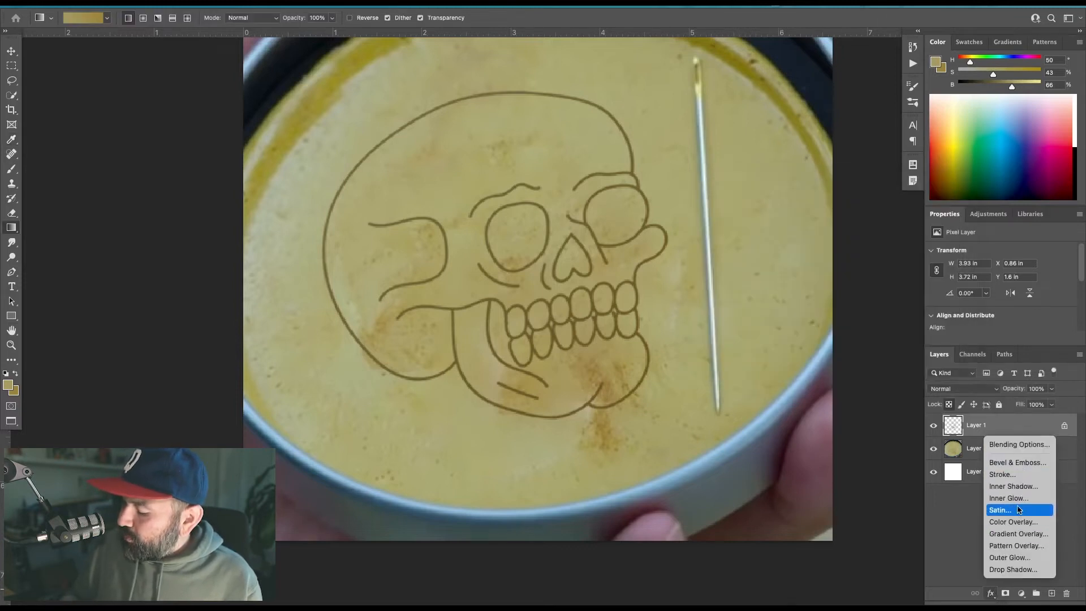
{"action": "mouse_move", "coordinate": [1016, 461]}
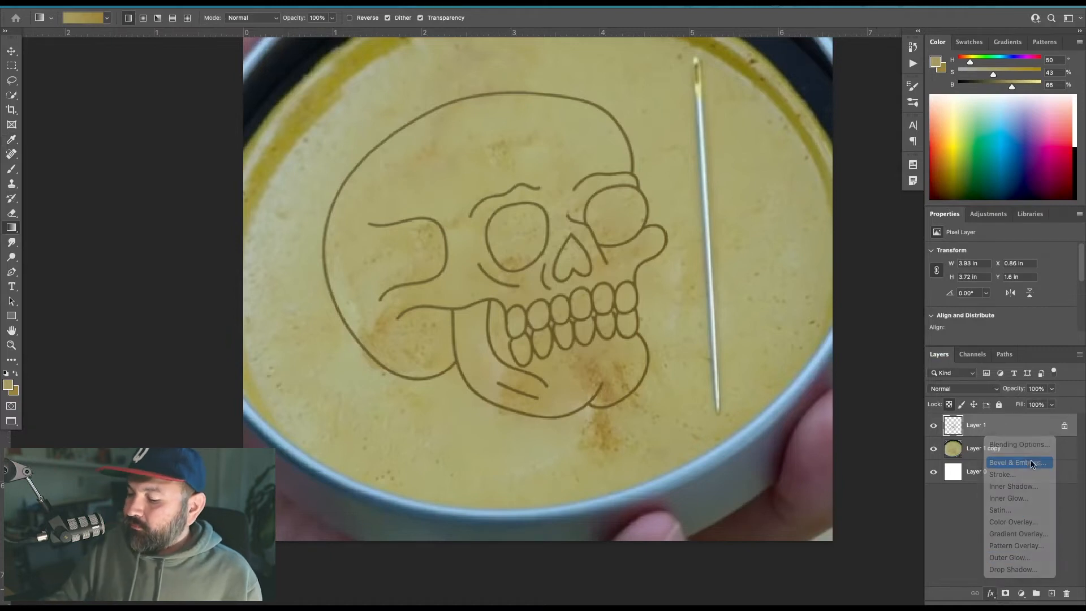
{"action": "left_click", "coordinate": [1015, 461]}
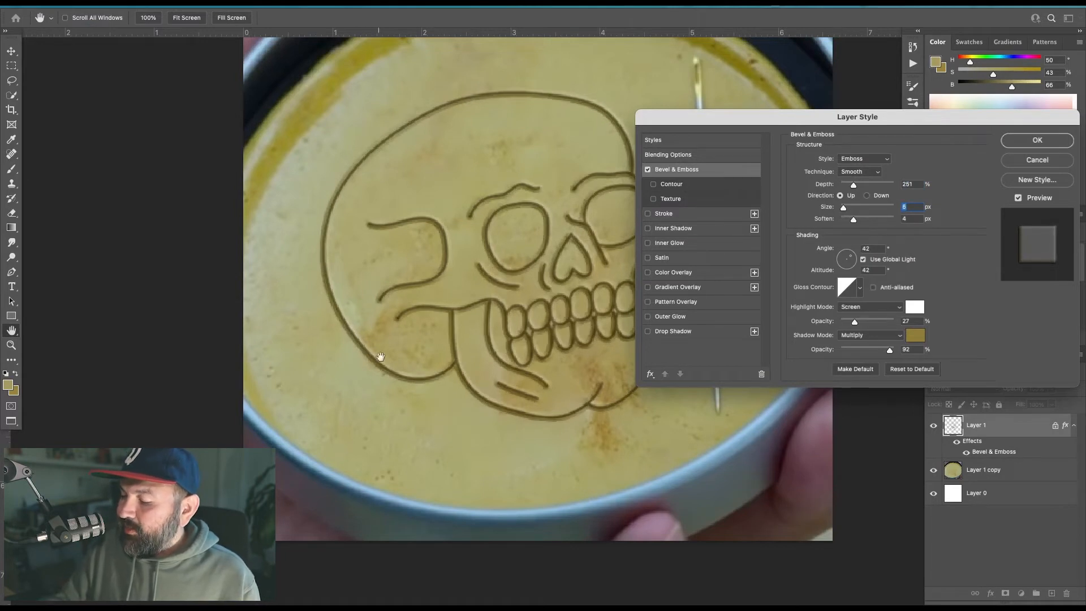
{"action": "mouse_move", "coordinate": [854, 222]}
{"action": "type", "text": "3"}
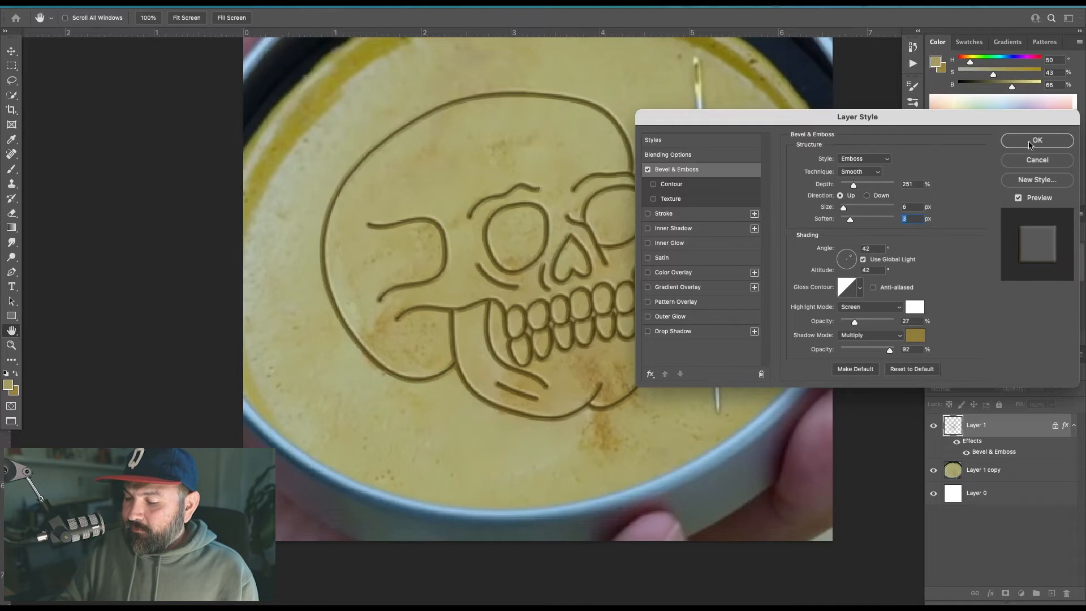
{"action": "left_click", "coordinate": [1037, 141]}
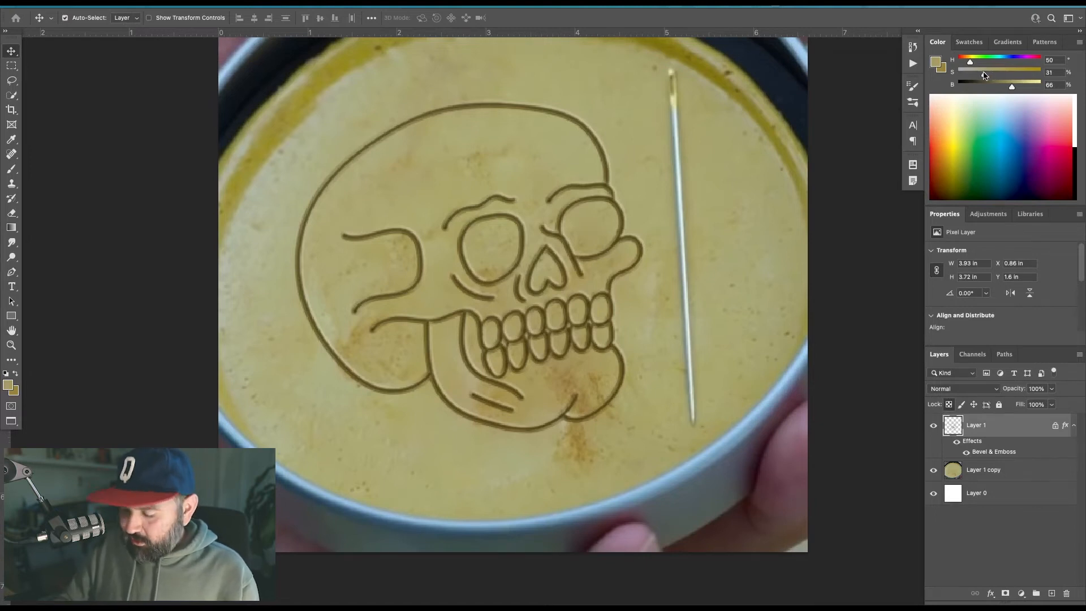
{"action": "left_click", "coordinate": [11, 169]}
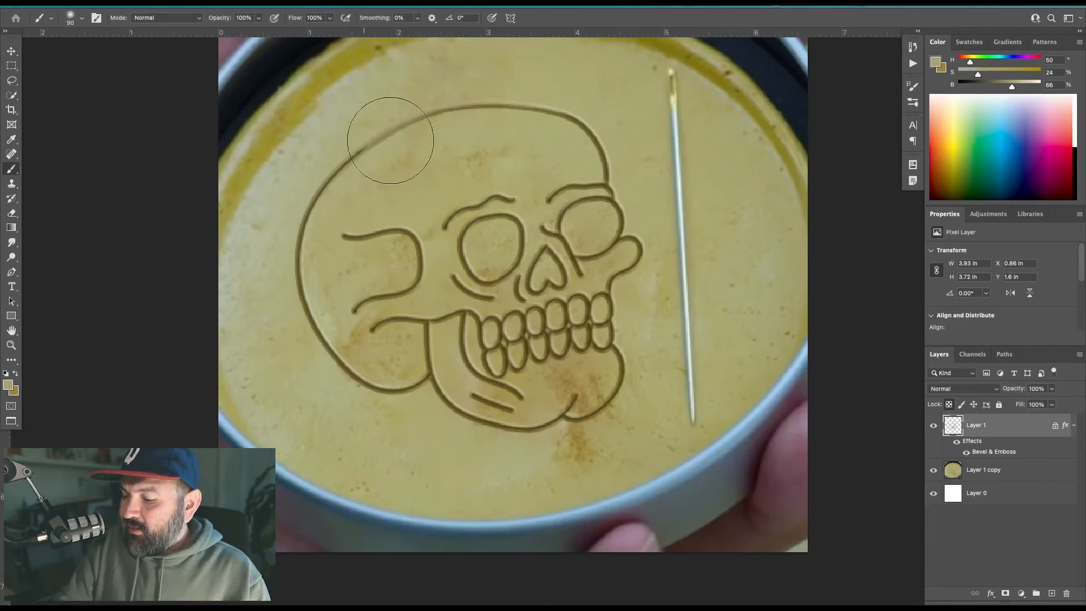
{"action": "mouse_move", "coordinate": [460, 111]}
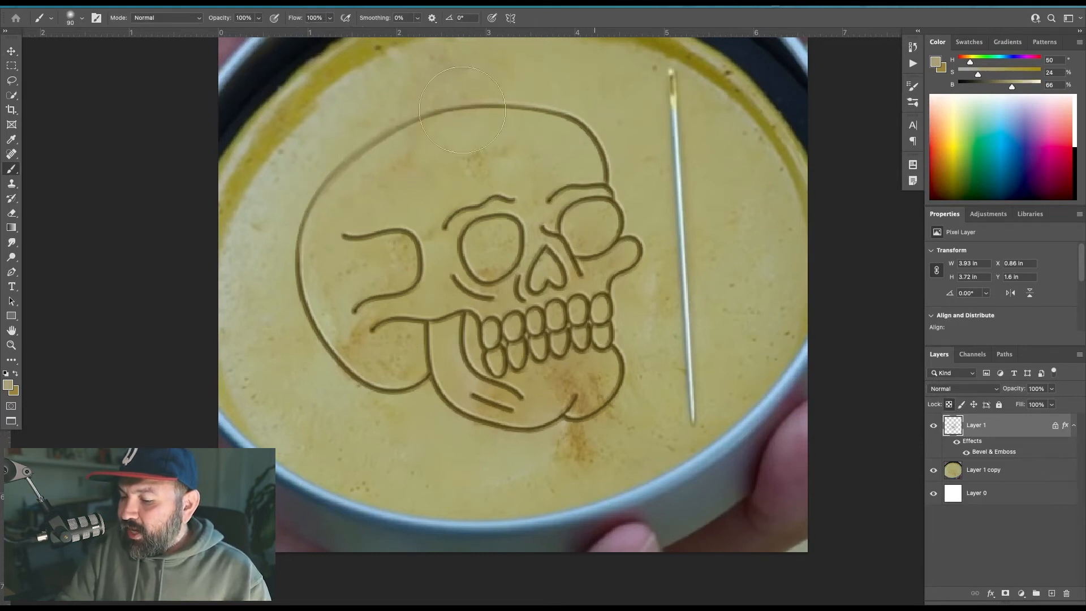
{"action": "mouse_move", "coordinate": [376, 137]}
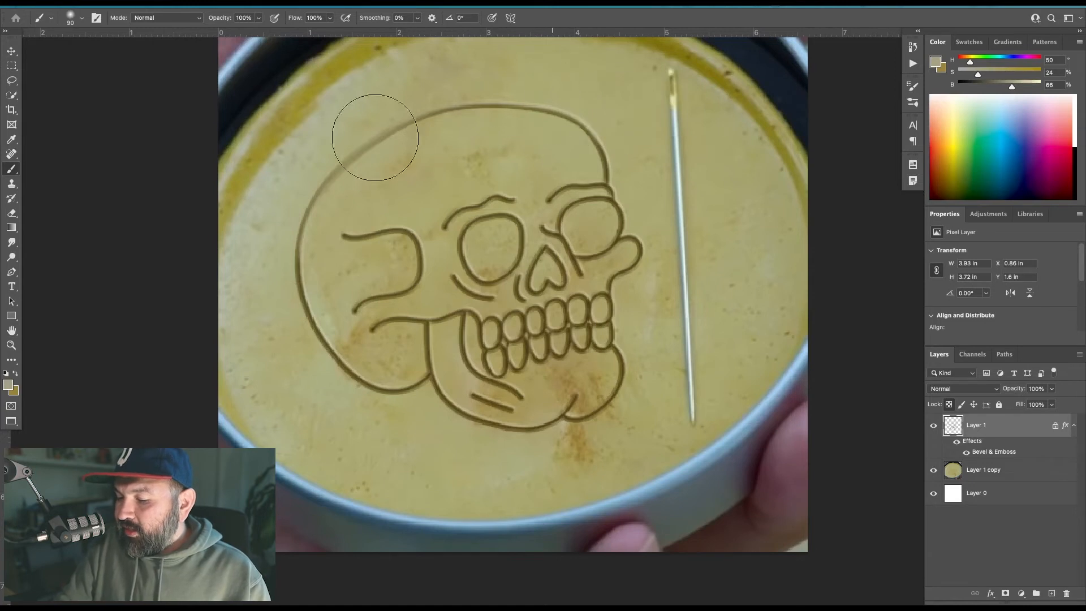
{"action": "mouse_move", "coordinate": [613, 118]}
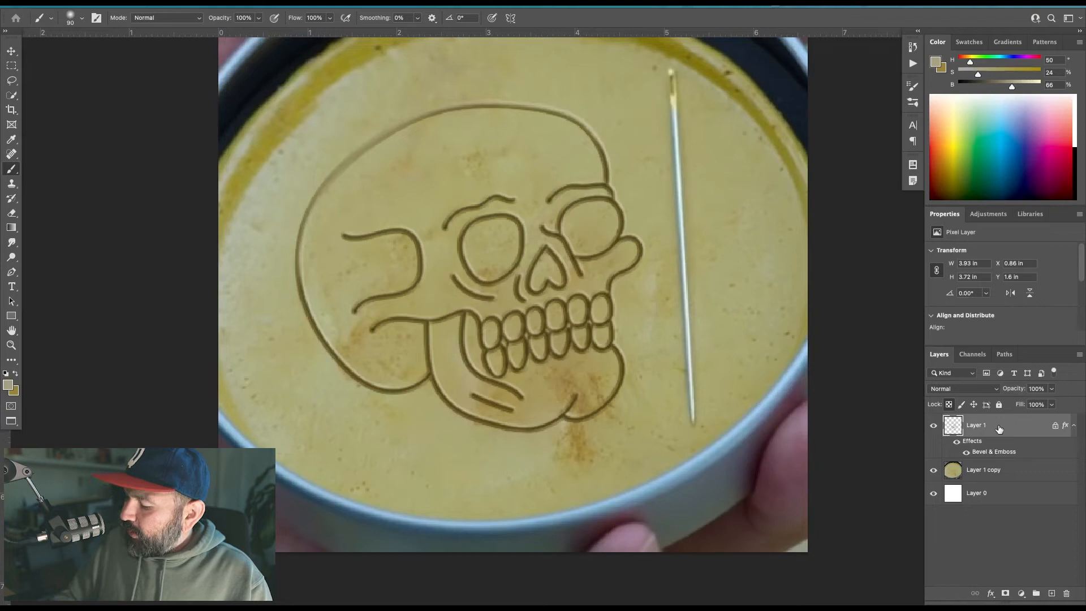
Step: Convert the skull layer to a smart object and add about 9.5% noise to its lines
{"action": "right_click", "coordinate": [976, 425]}
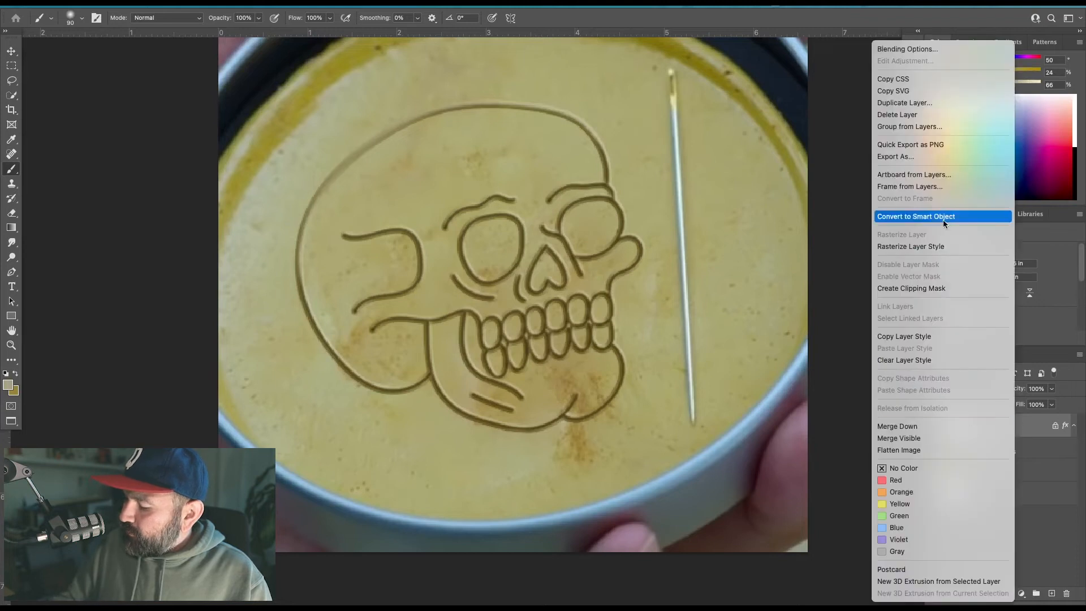
{"action": "left_click", "coordinate": [916, 216]}
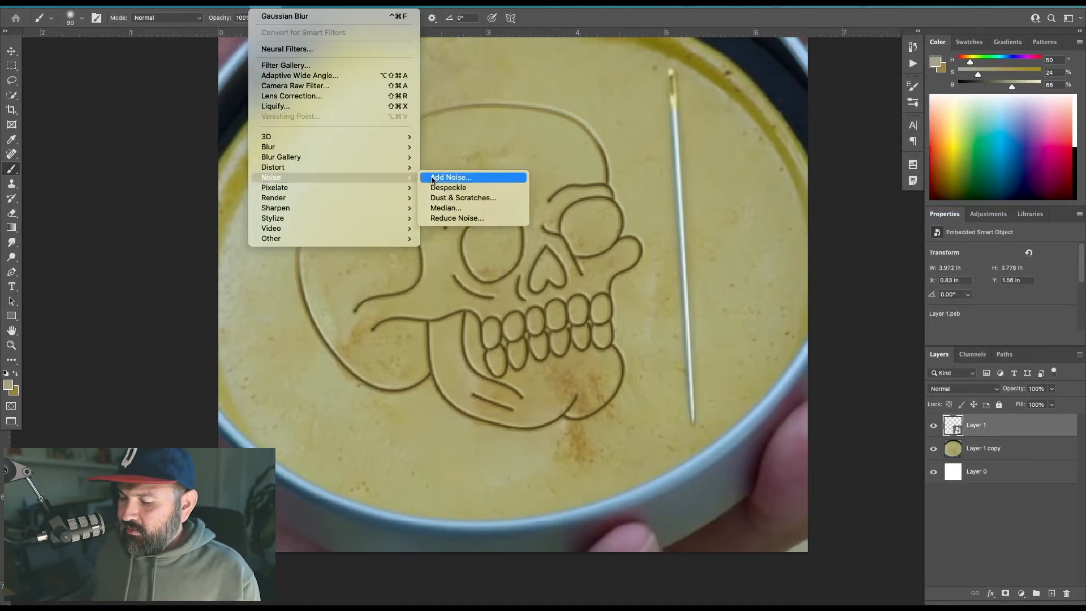
{"action": "left_click", "coordinate": [449, 177]}
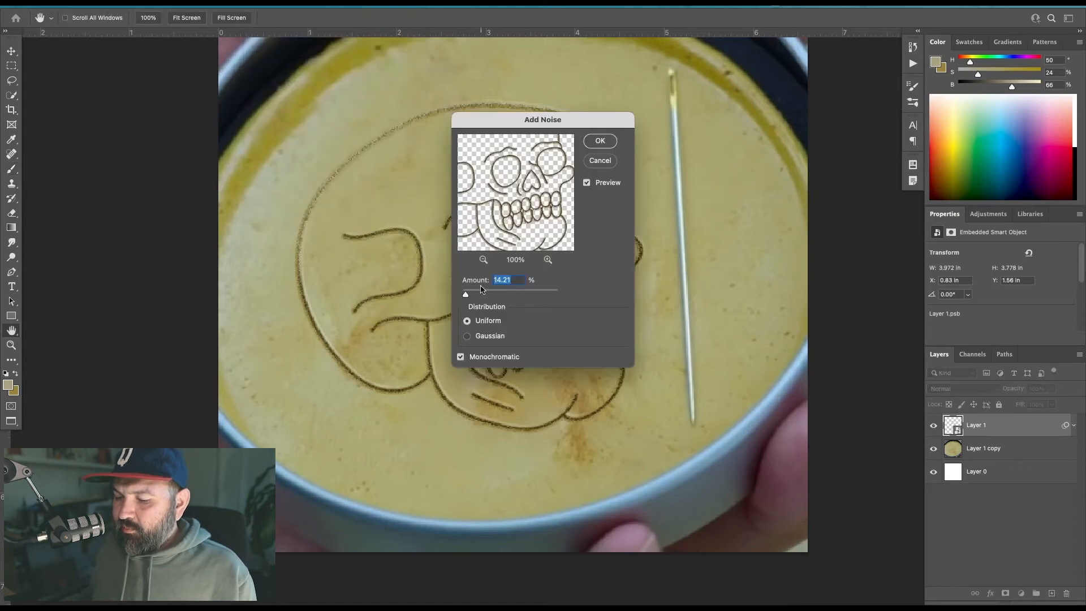
{"action": "mouse_move", "coordinate": [465, 296]}
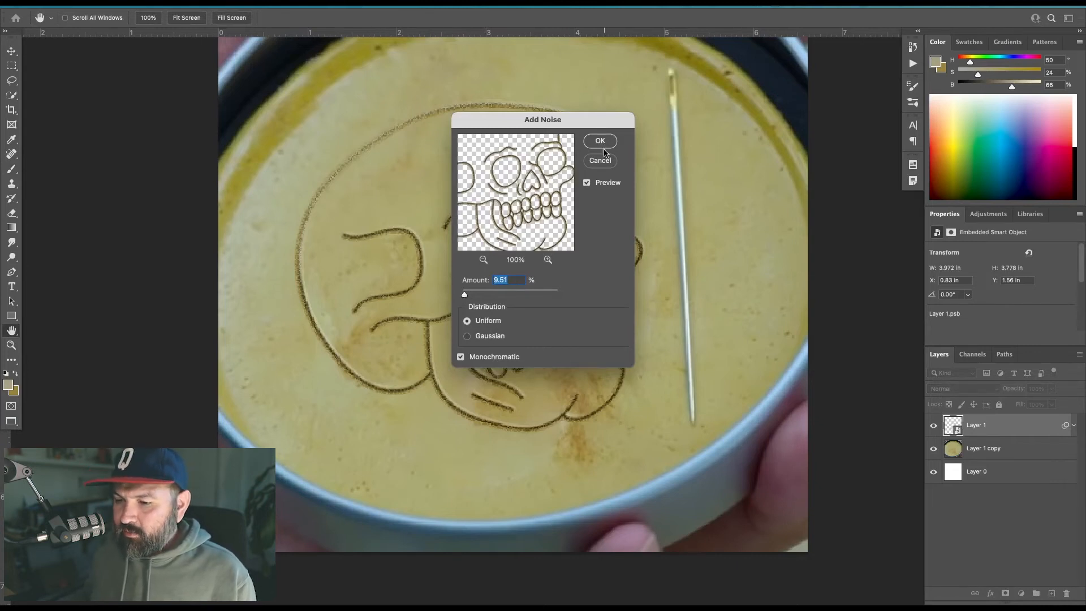
{"action": "left_click", "coordinate": [600, 141]}
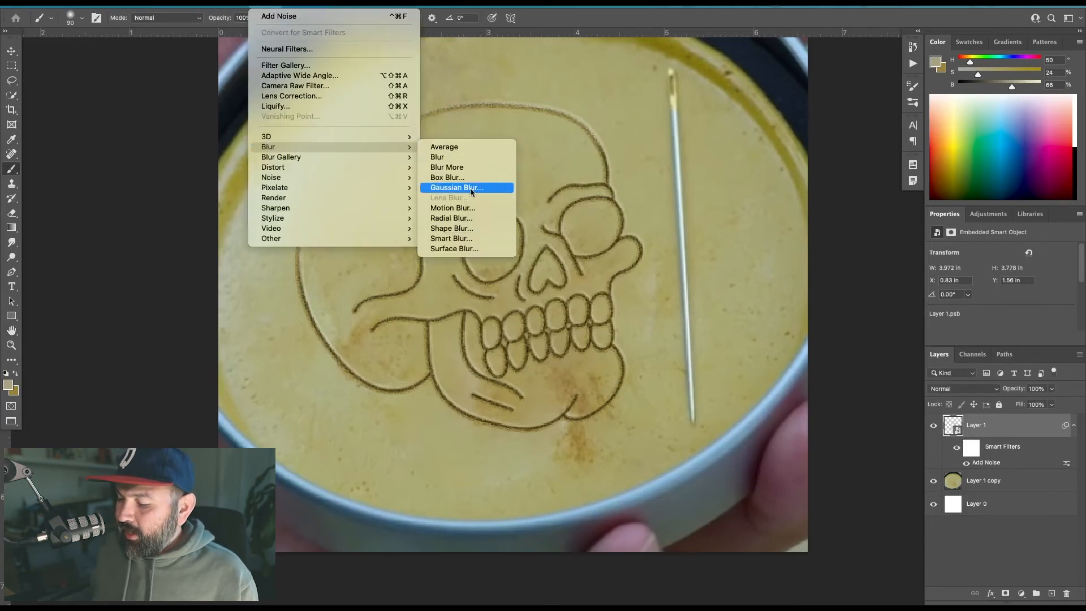
Step: Soften the noisy skull lines with a 0.5 px Gaussian Blur
{"action": "left_click", "coordinate": [456, 187]}
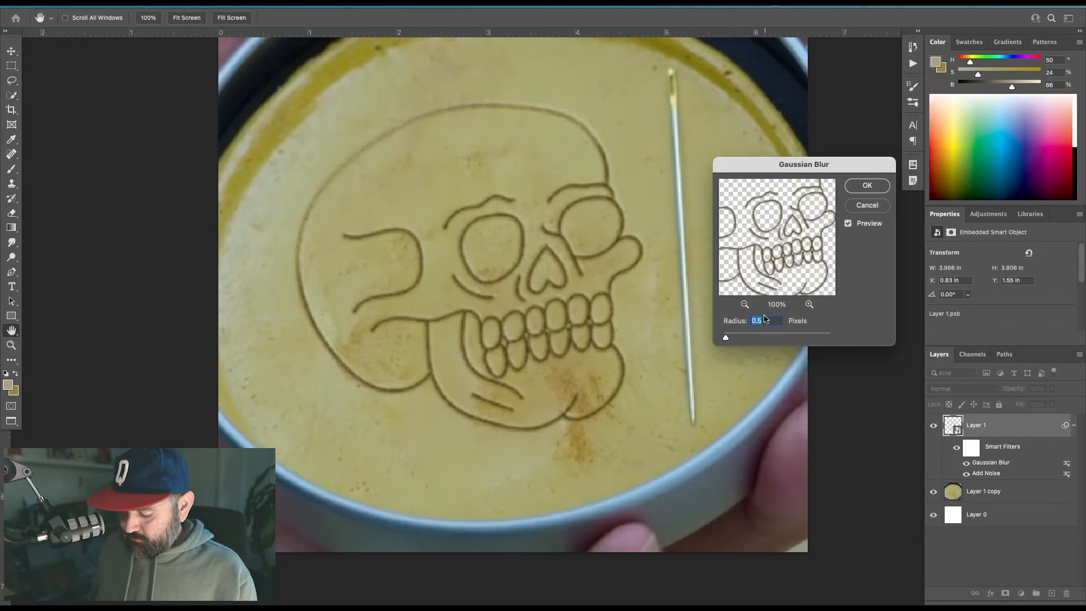
{"action": "mouse_move", "coordinate": [816, 223]}
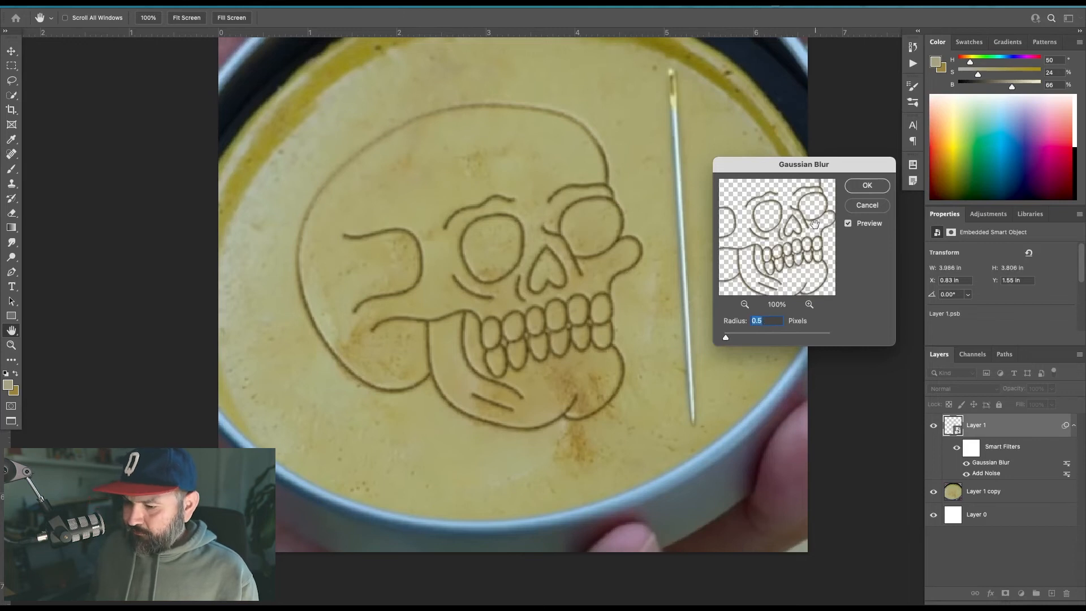
{"action": "left_click", "coordinate": [865, 184]}
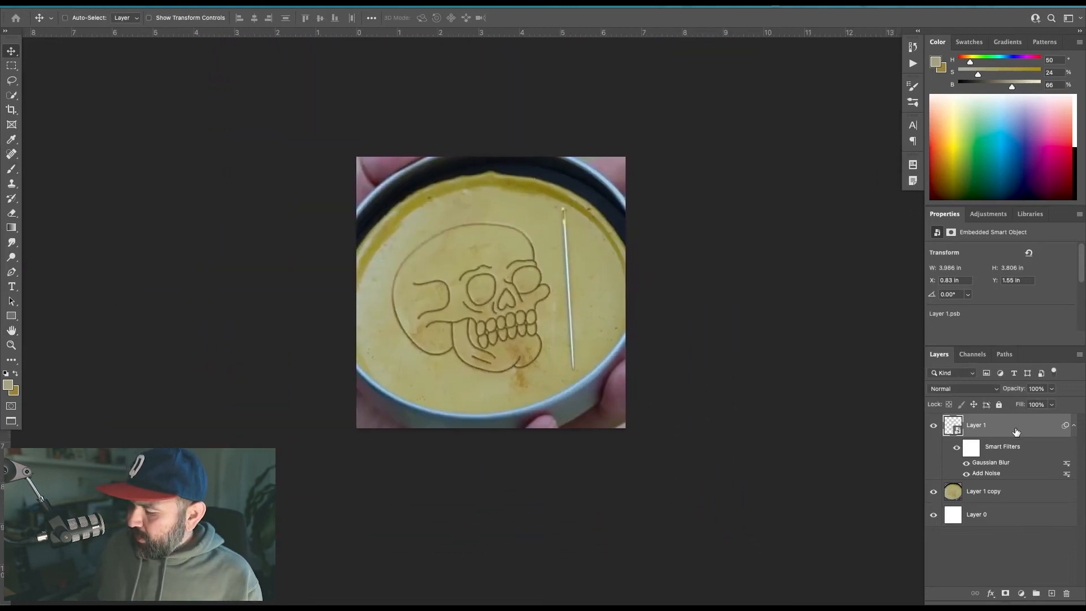
Step: Make a rasterized white copy of the skull lines set to Overlay at 22% opacity
{"action": "right_click", "coordinate": [1016, 431]}
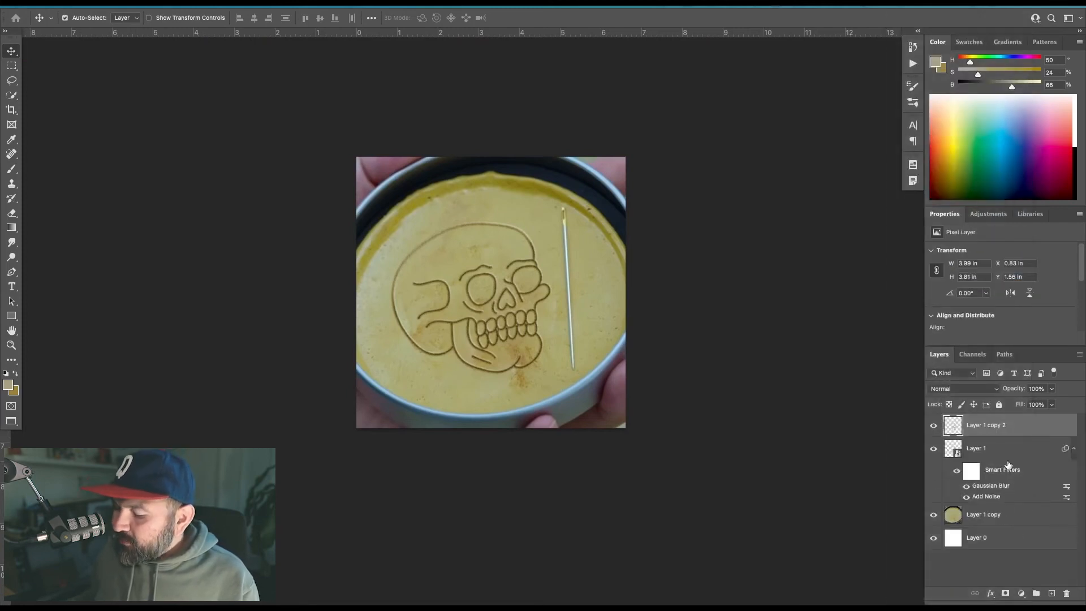
{"action": "mouse_move", "coordinate": [622, 495]}
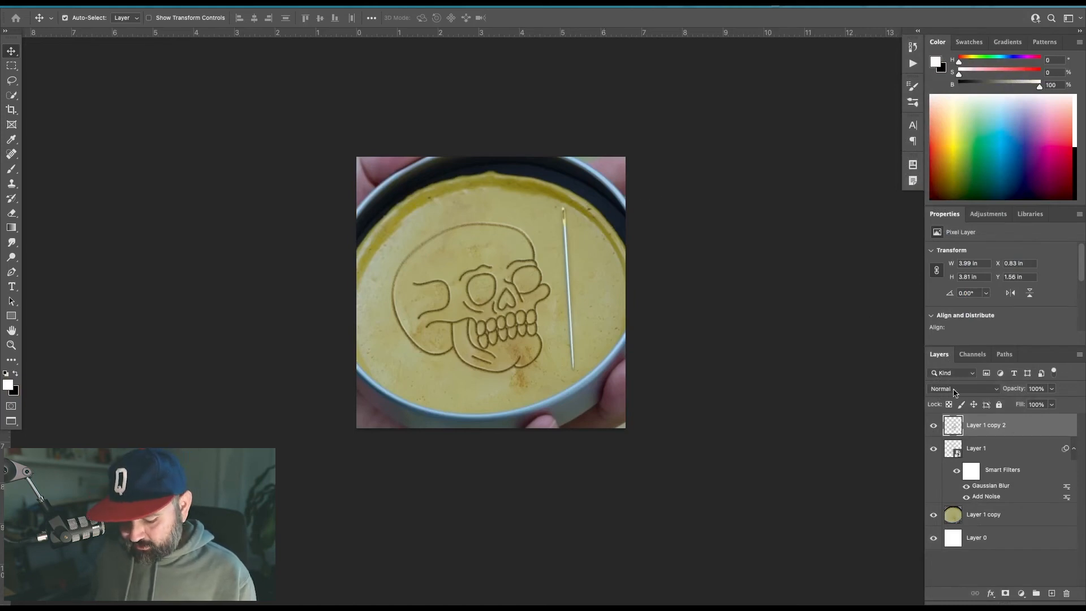
{"action": "mouse_move", "coordinate": [949, 404]}
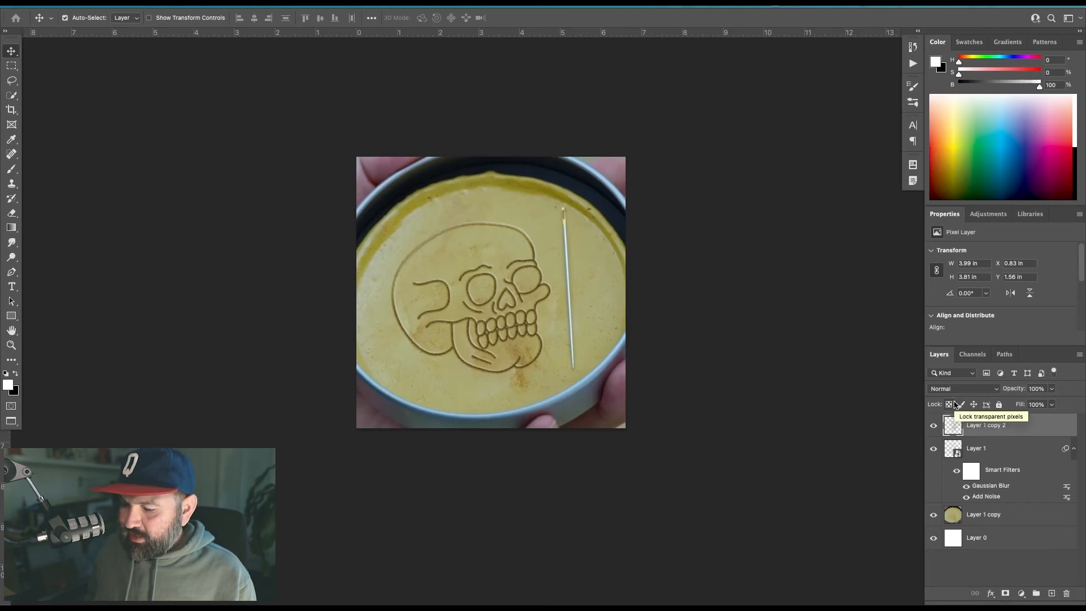
{"action": "left_click", "coordinate": [948, 404]}
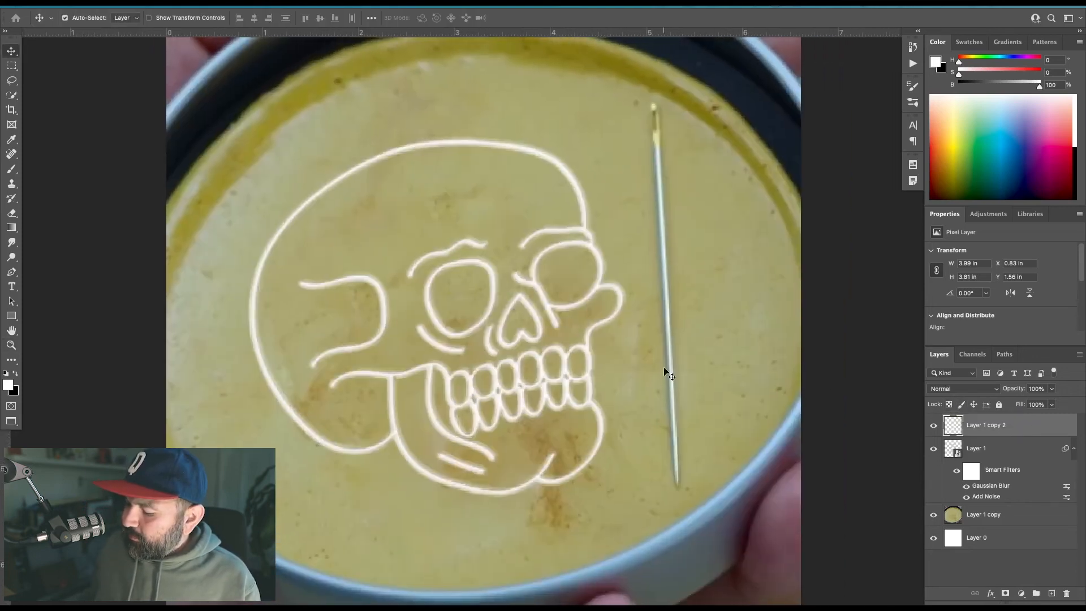
{"action": "left_click", "coordinate": [962, 388]}
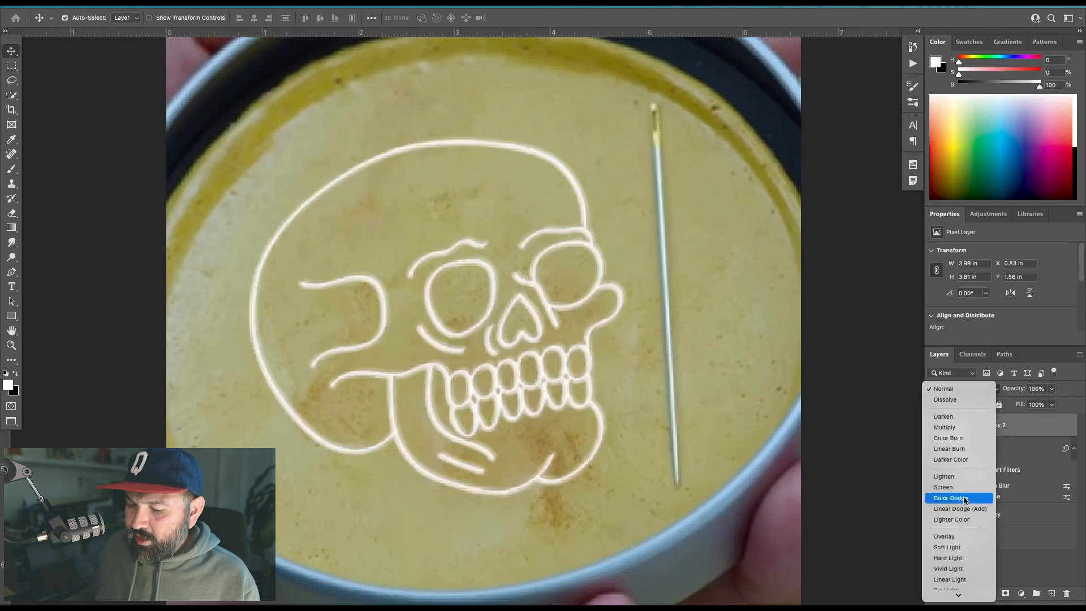
{"action": "left_click", "coordinate": [944, 535]}
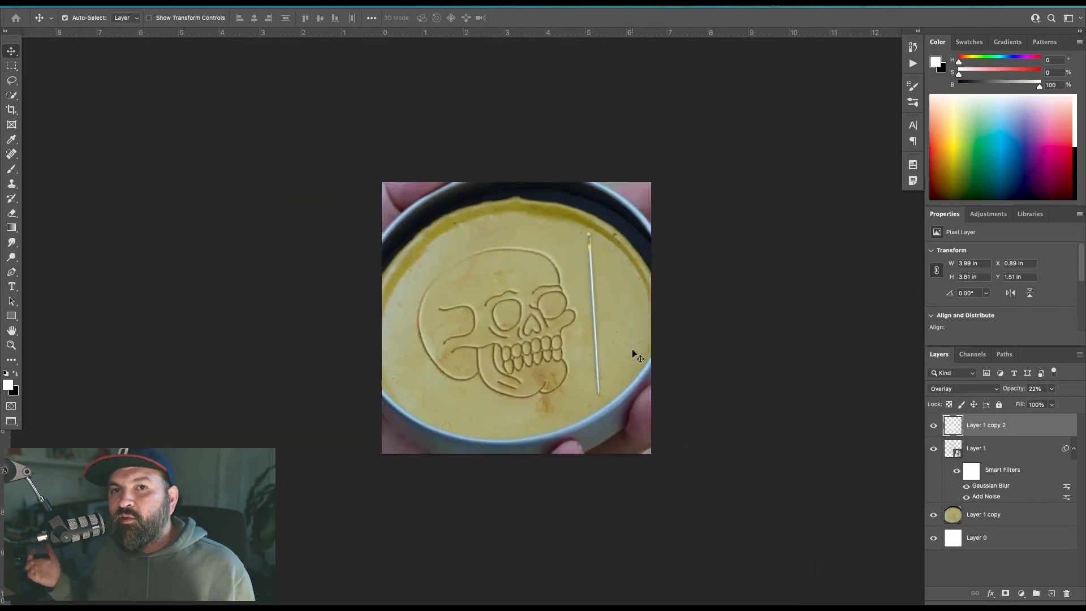
{"action": "mouse_move", "coordinate": [737, 374]}
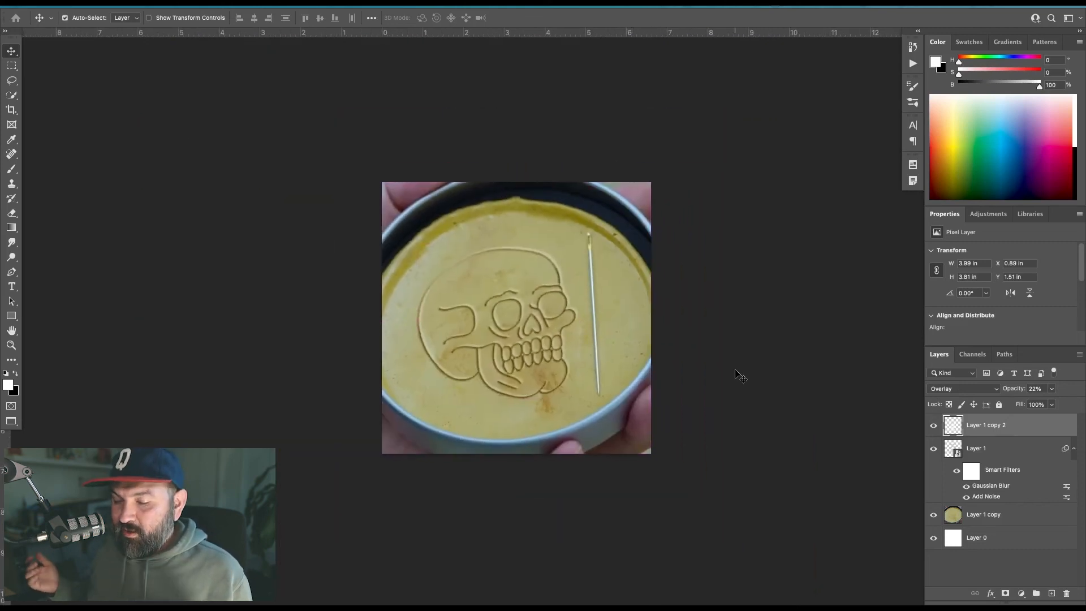